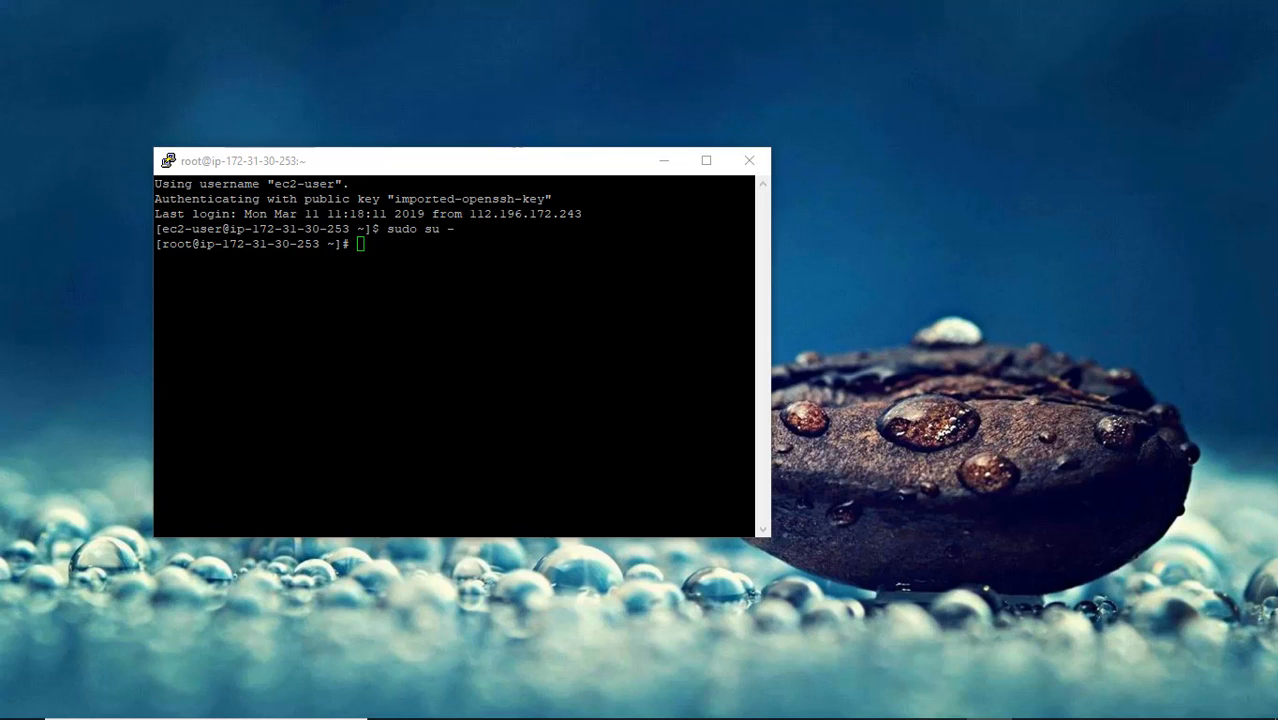
Step: Compose the command sudo yum update at the root prompt without running it
text(yum)
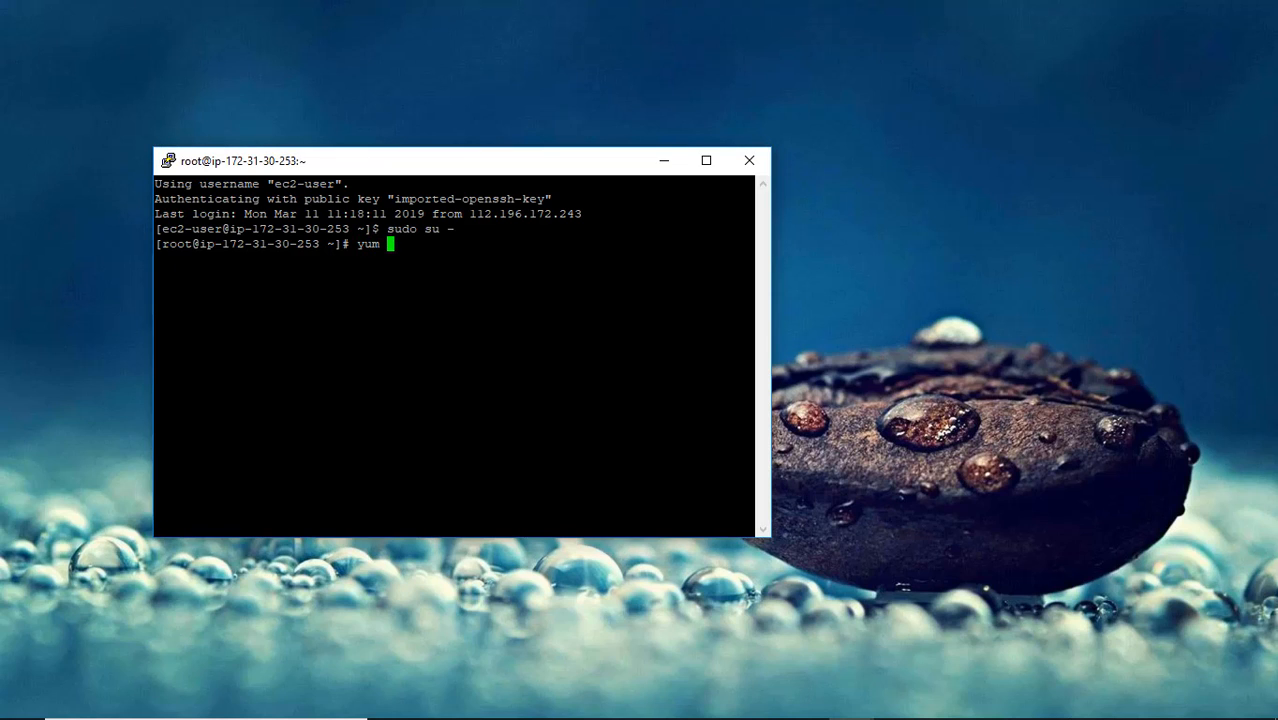
text(up)
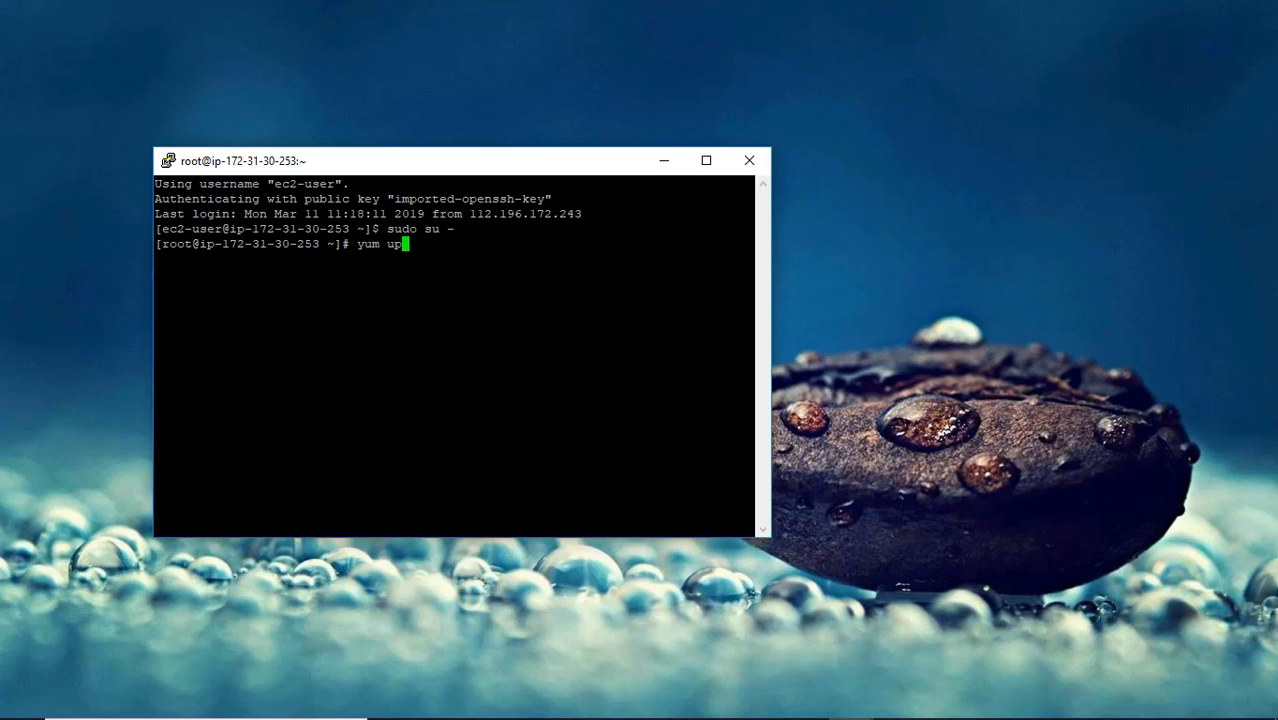
text(date)
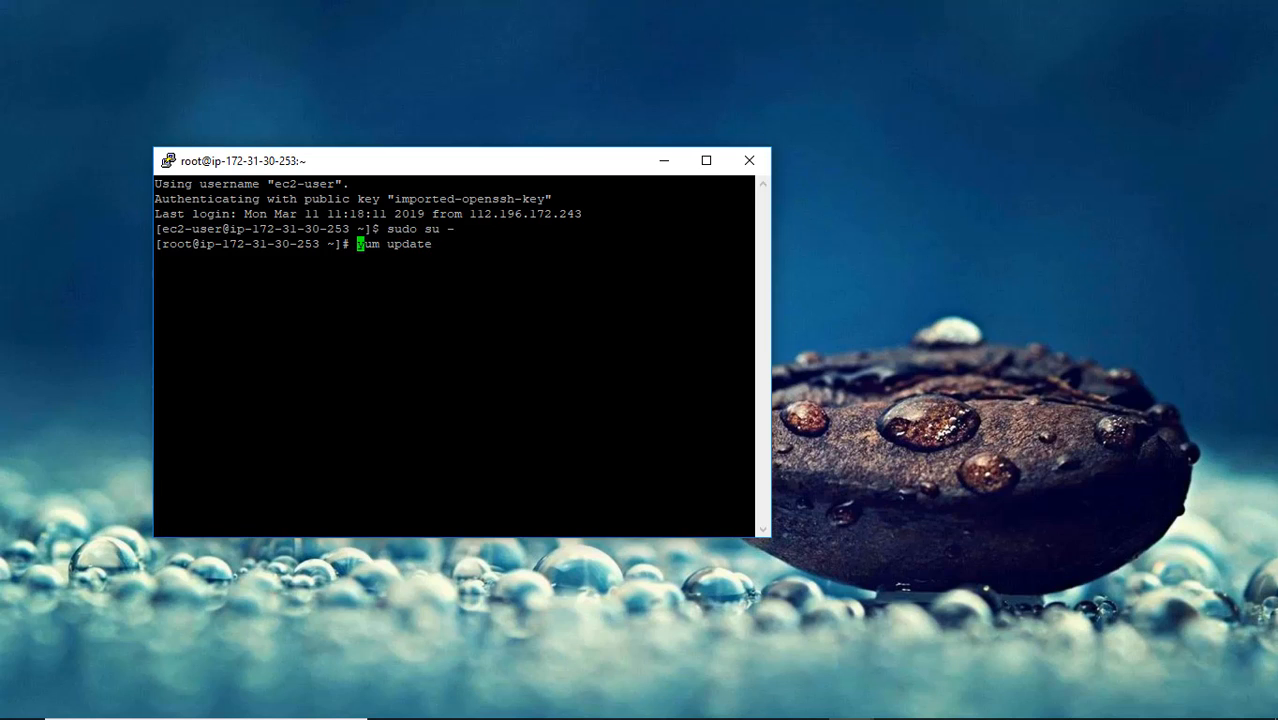
text(sudo)
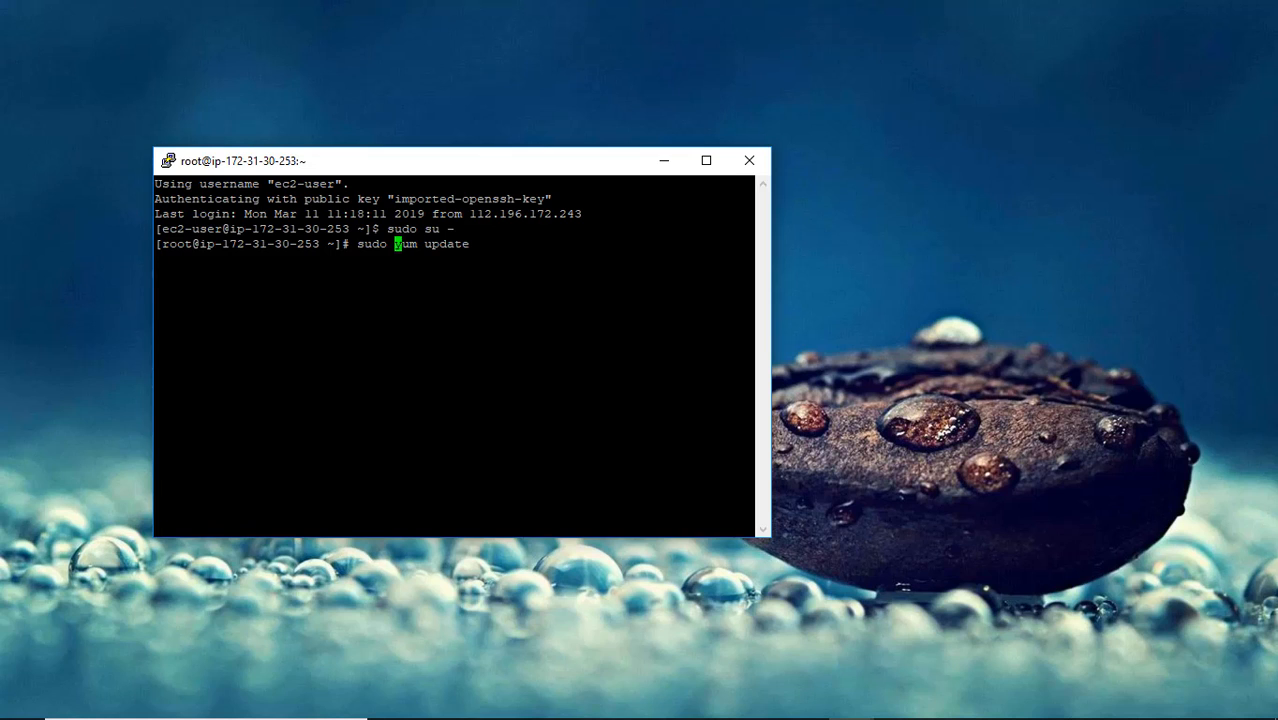
Step: Run sudo yum update and answer y so the 161 package upgrades start downloading
key(Return)
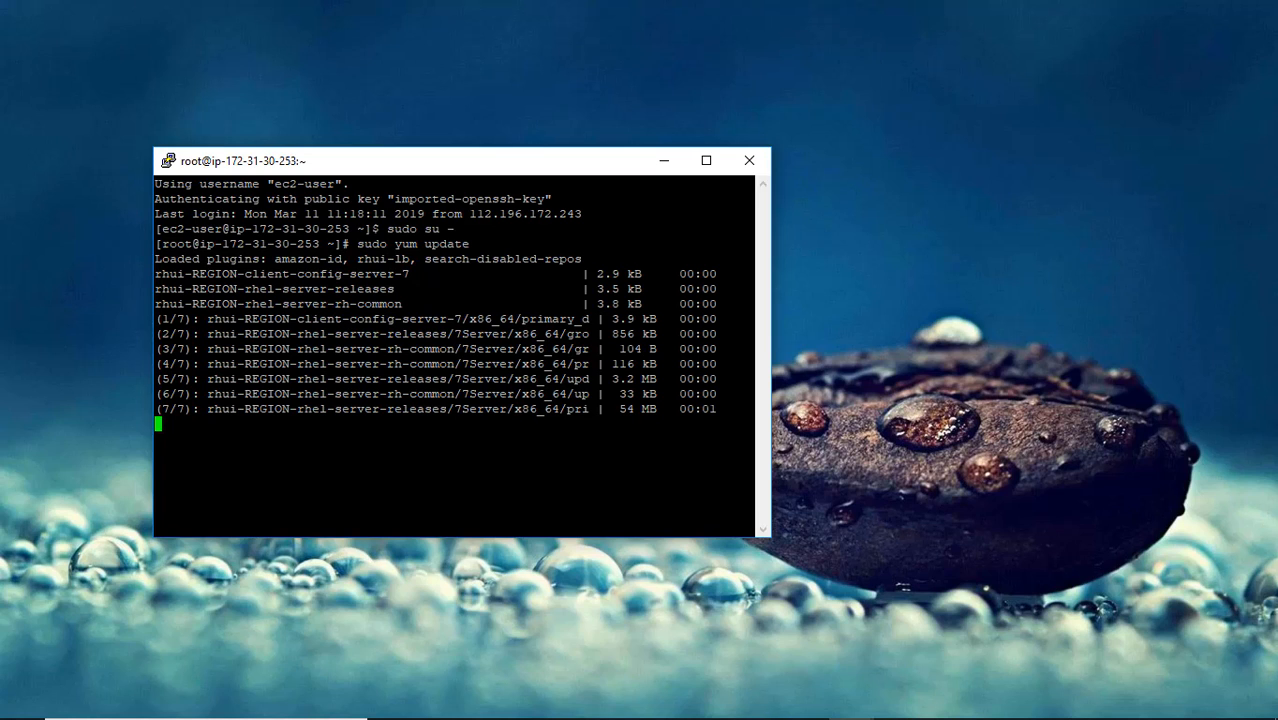
scroll(down, 3)
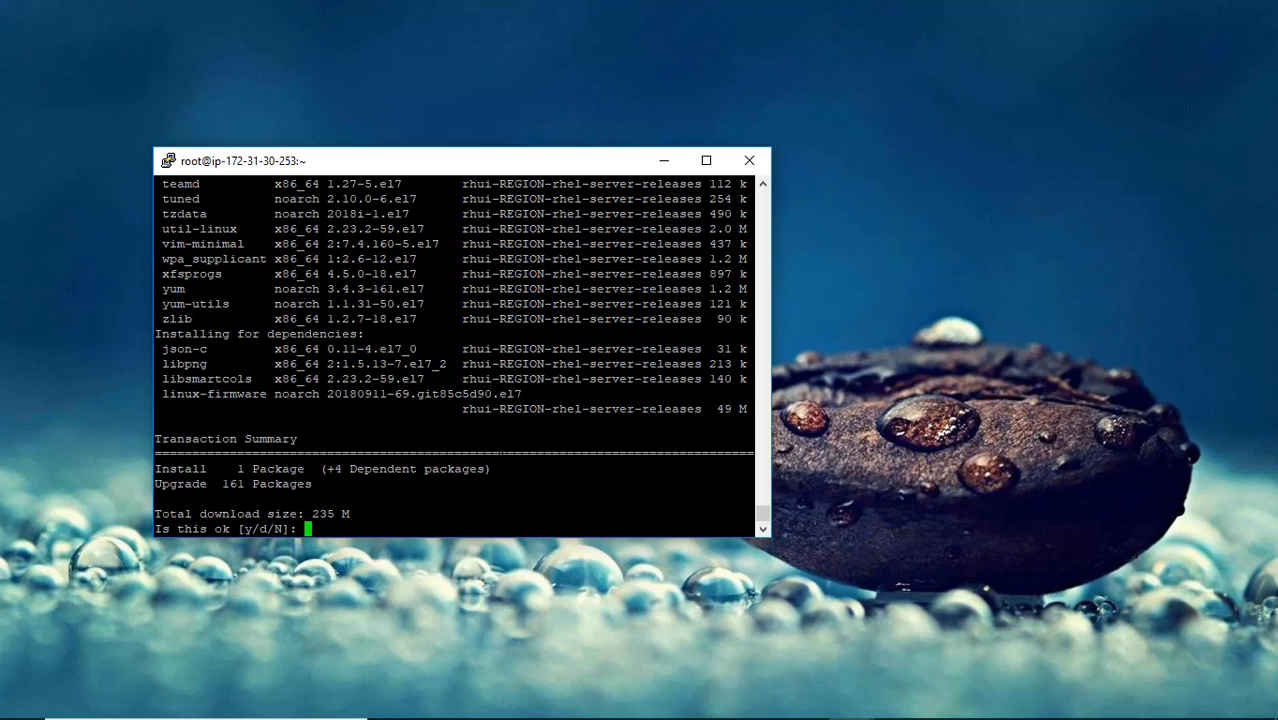
text(y)
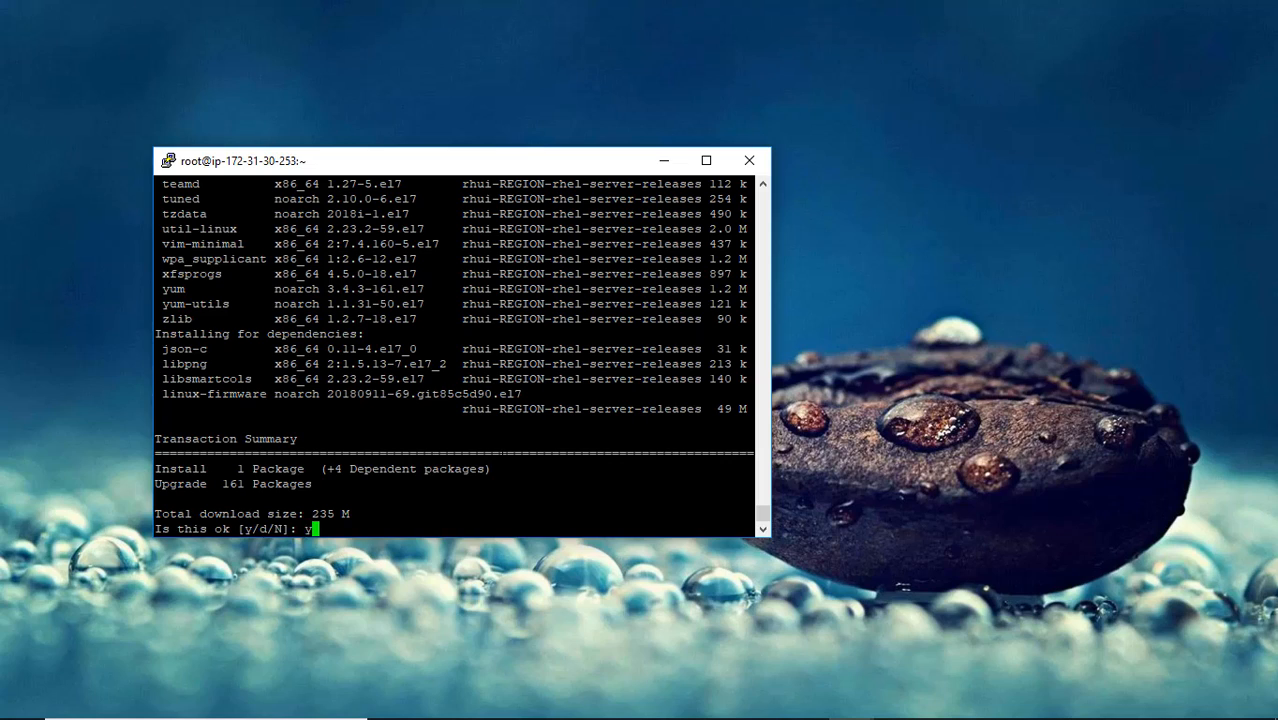
key(Return)
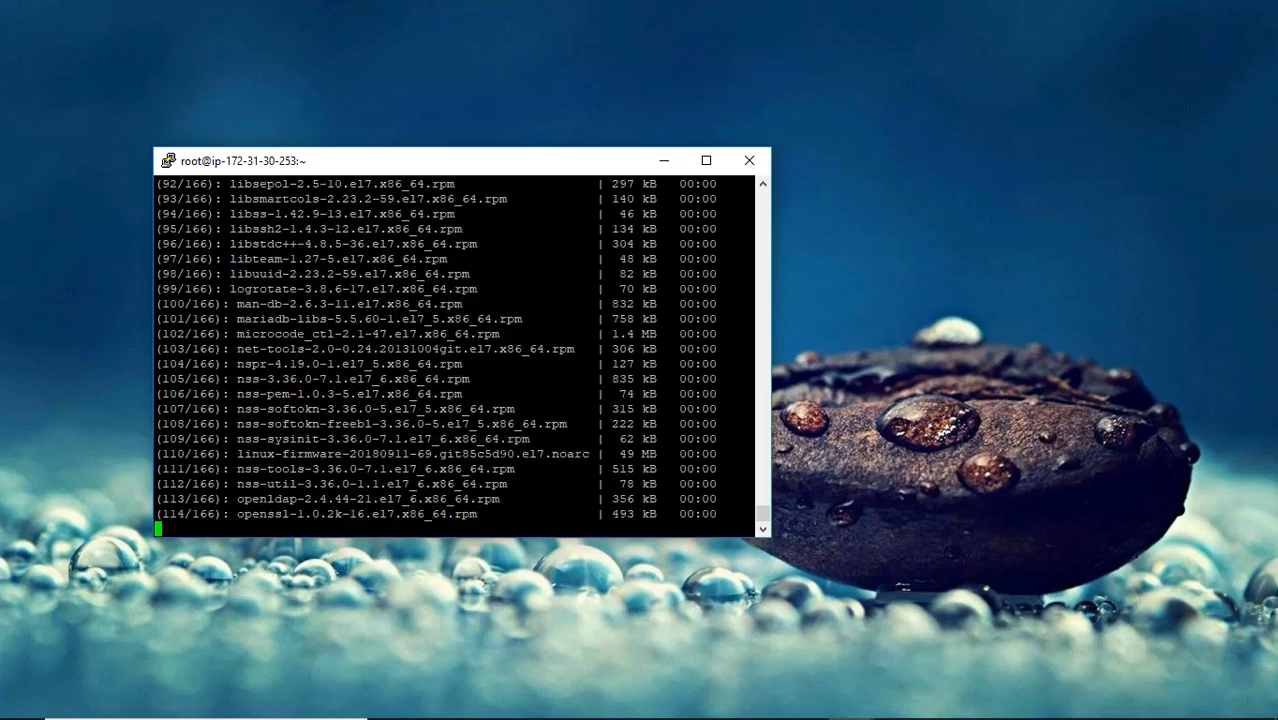